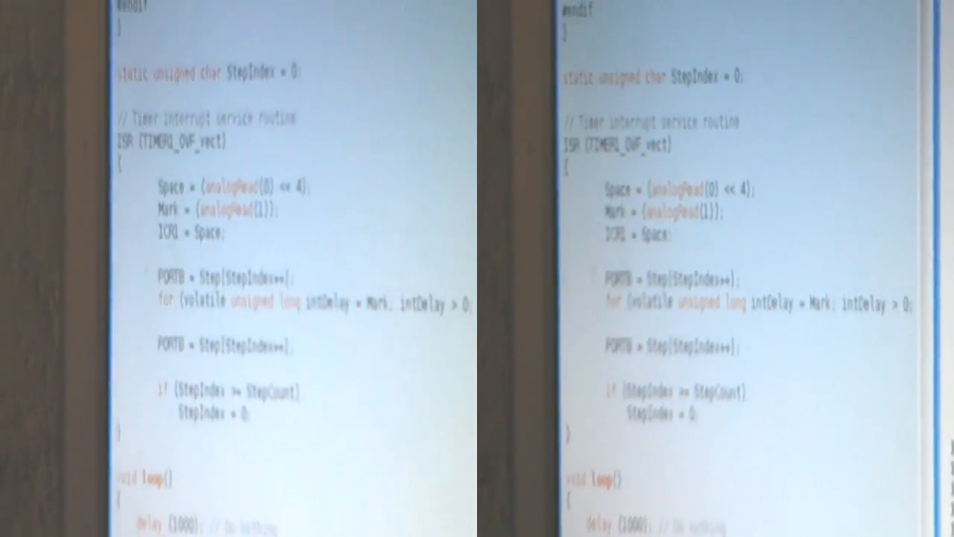
scroll(down, 3)
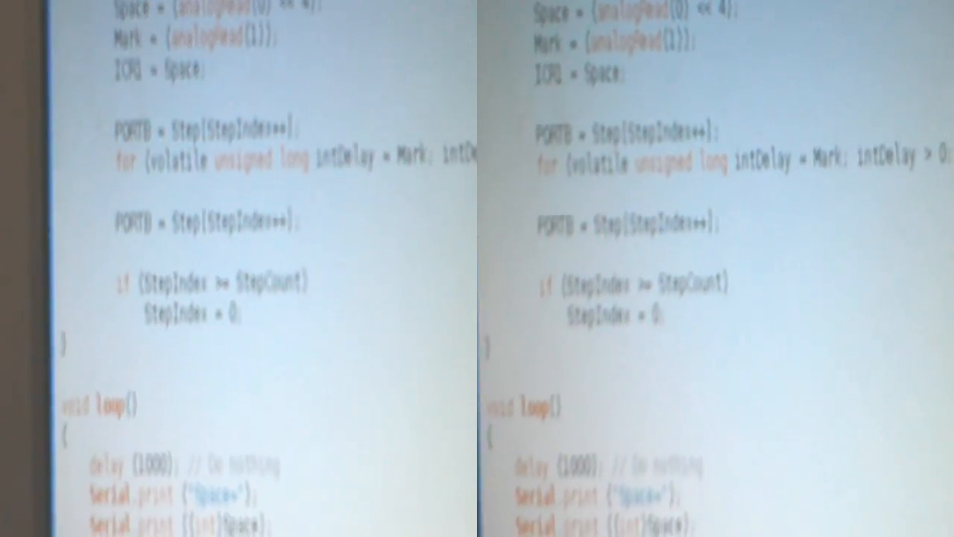
scroll(down, 3)
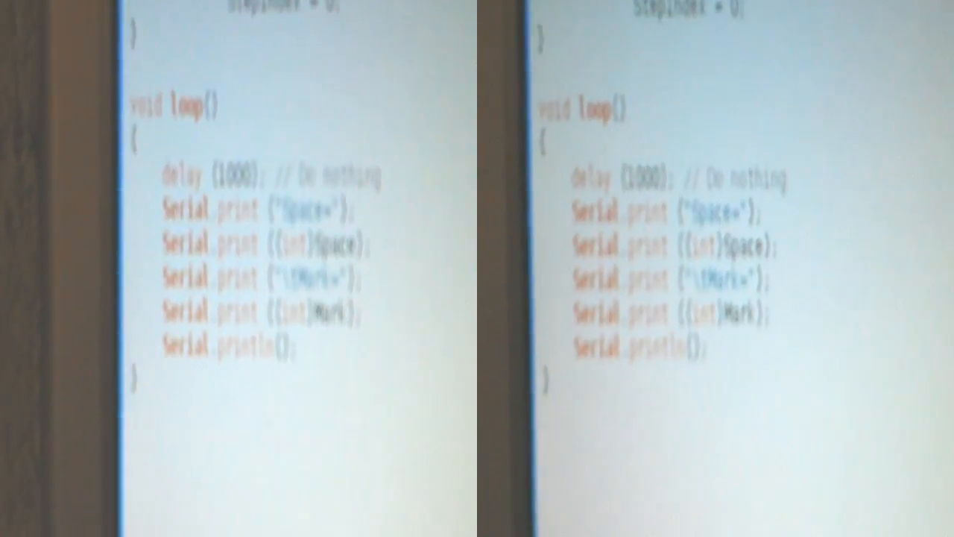